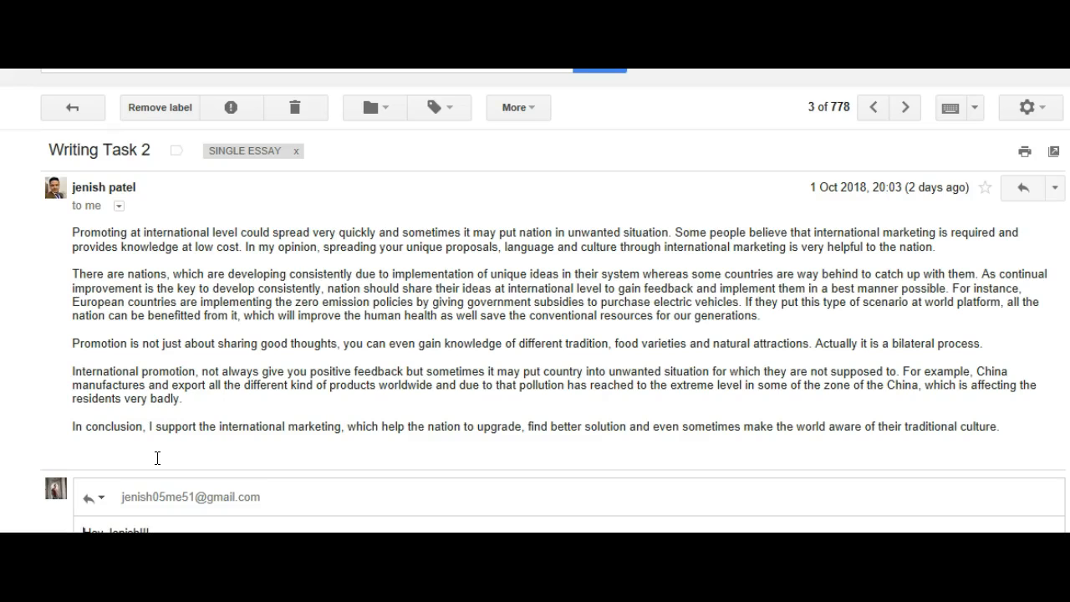
mouse_move(160, 464)
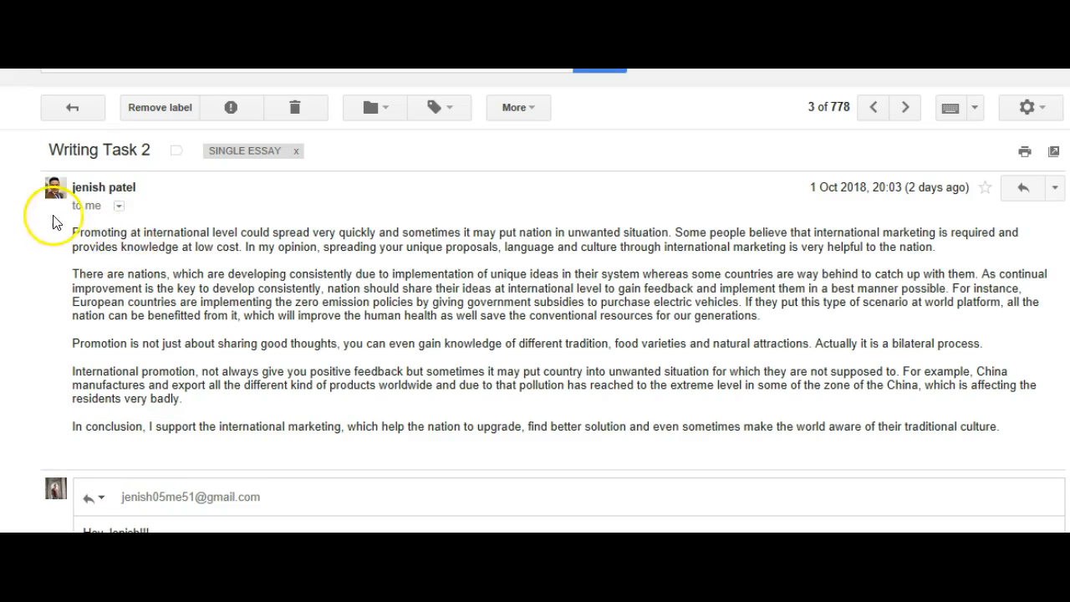
mouse_move(101, 251)
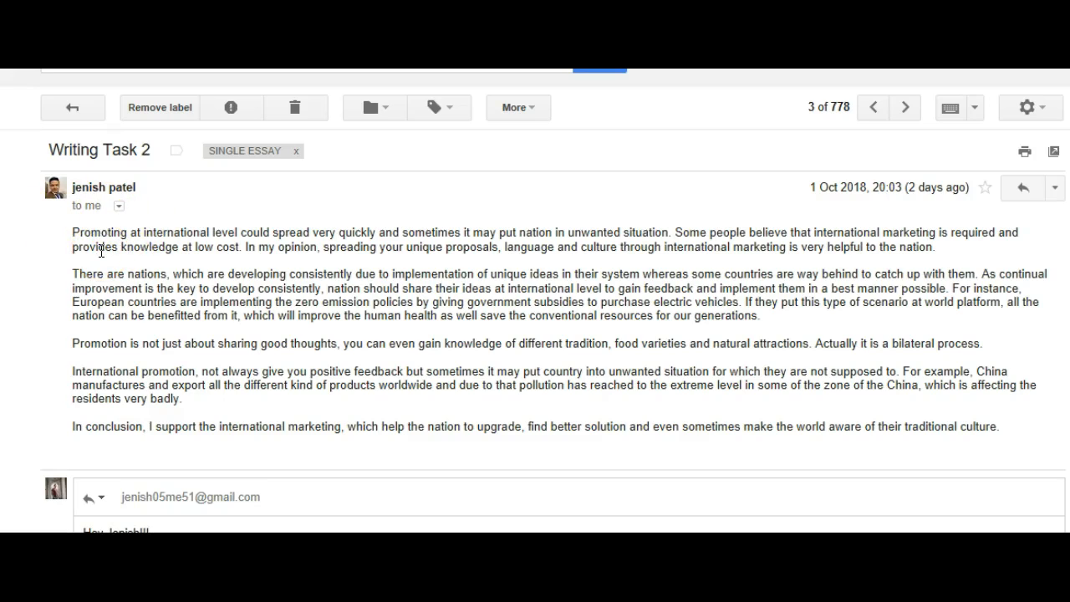
mouse_move(147, 234)
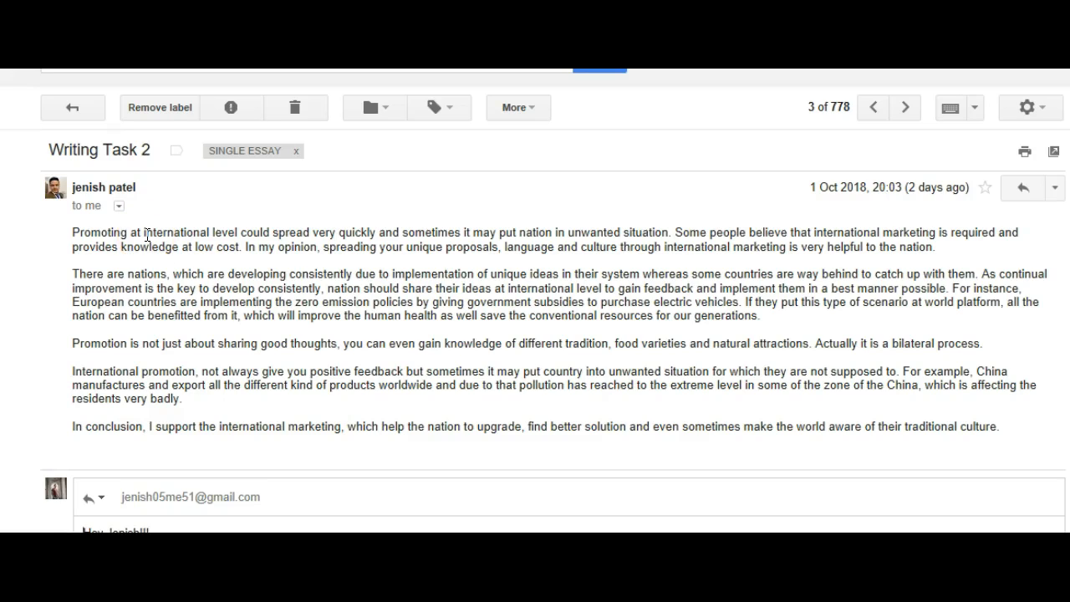
mouse_move(567, 199)
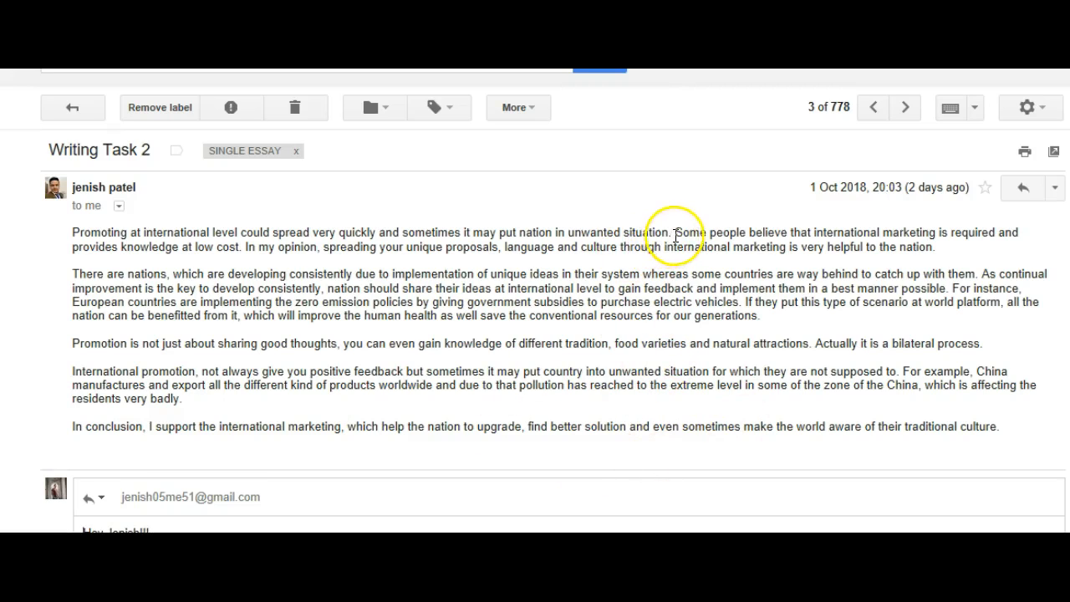
mouse_move(572, 237)
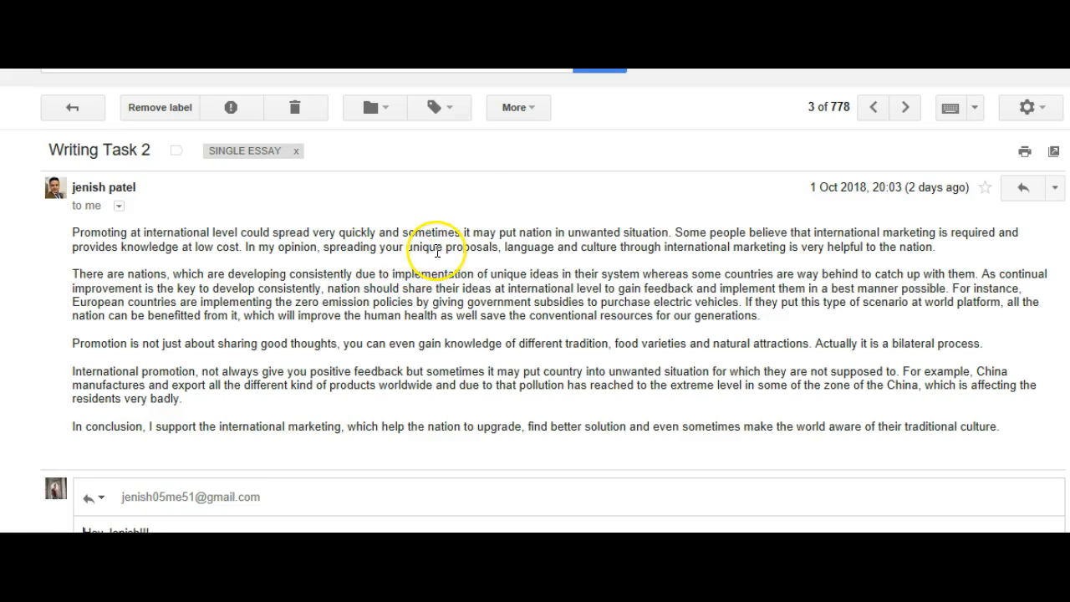
mouse_move(438, 259)
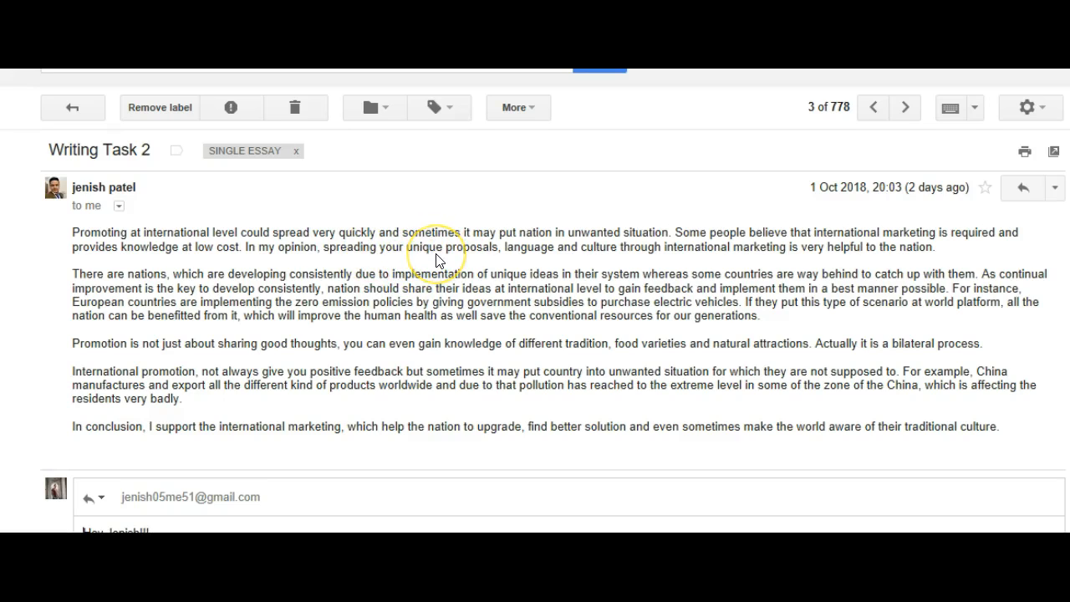
mouse_move(315, 234)
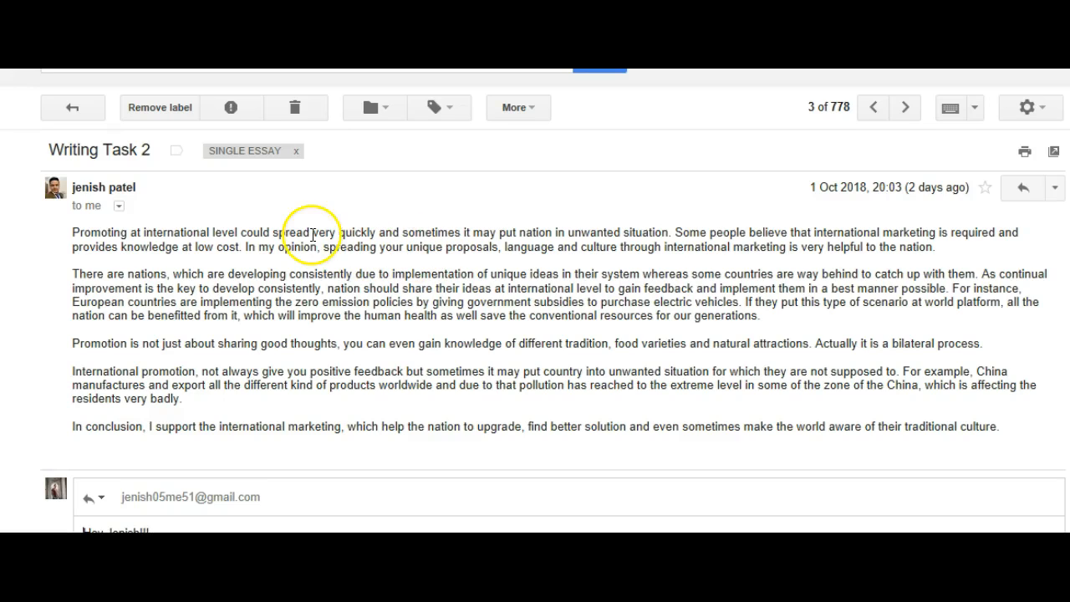
mouse_move(505, 247)
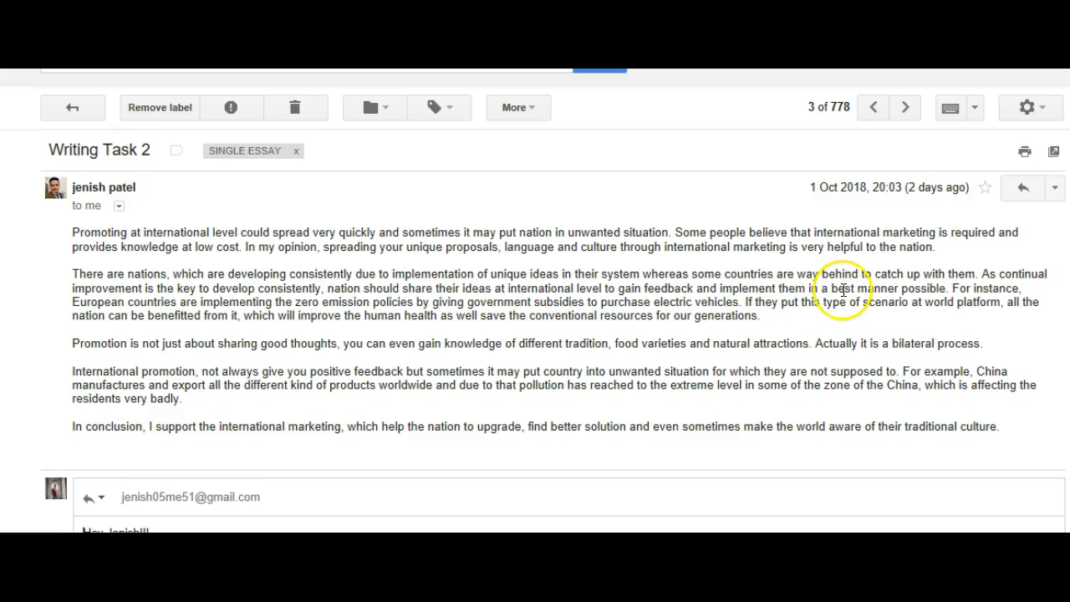
mouse_move(842, 291)
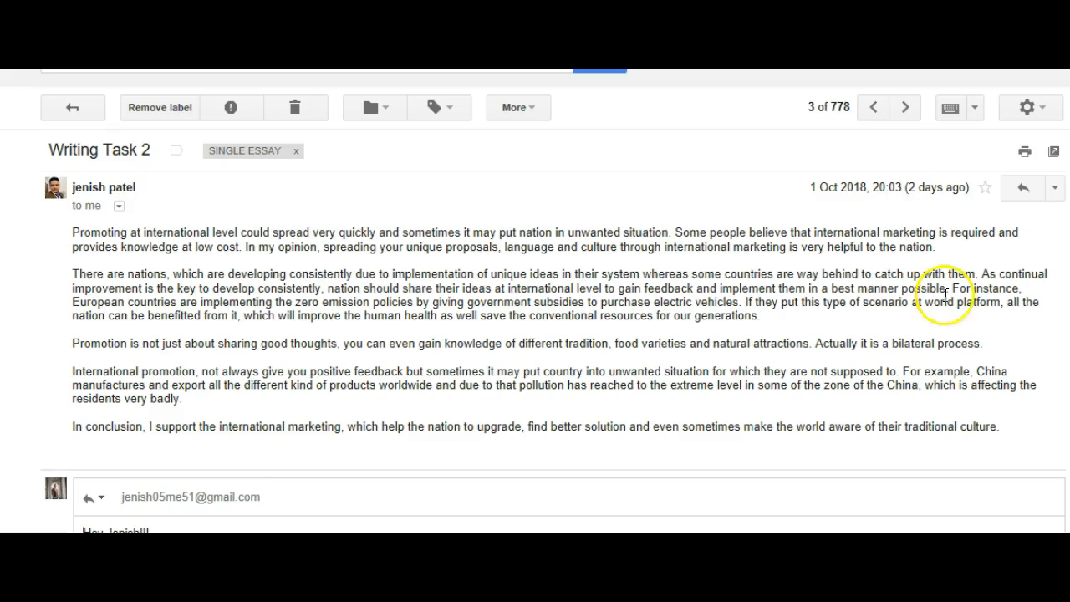
mouse_move(510, 318)
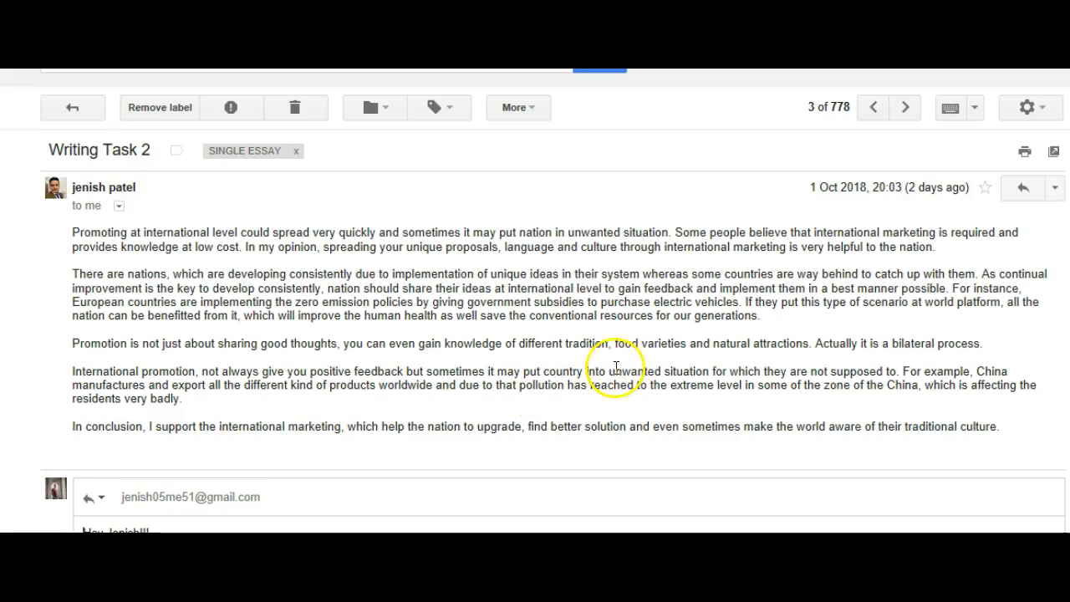
mouse_move(715, 371)
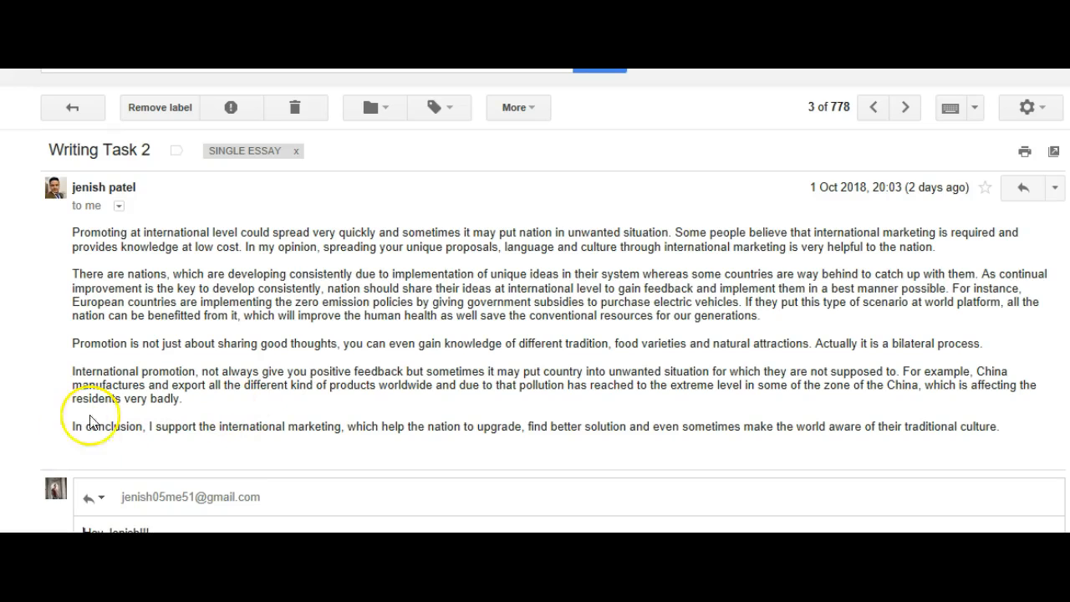
mouse_move(743, 421)
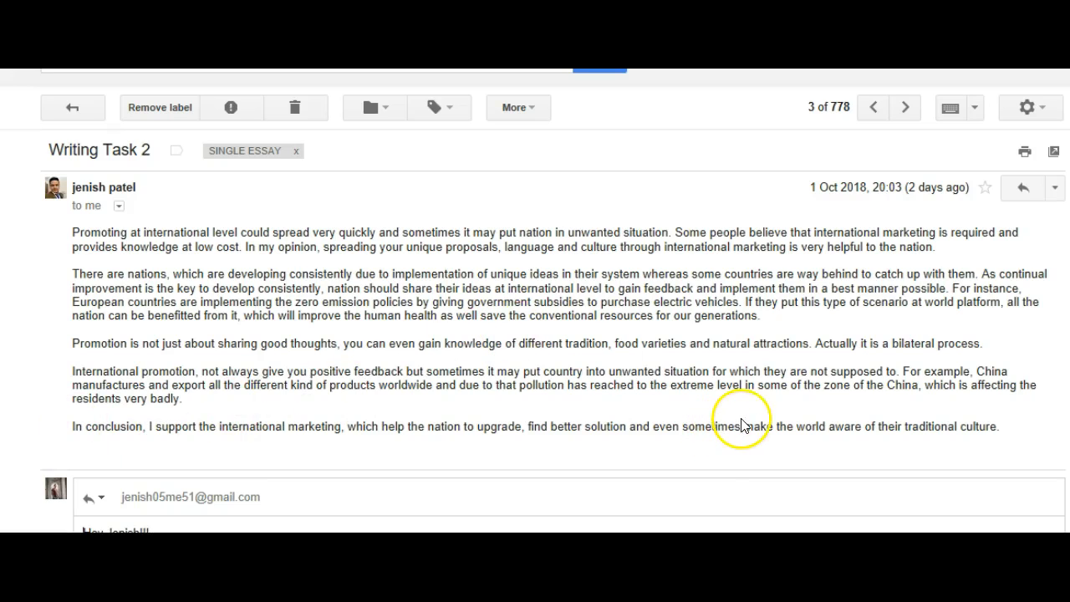
mouse_move(853, 406)
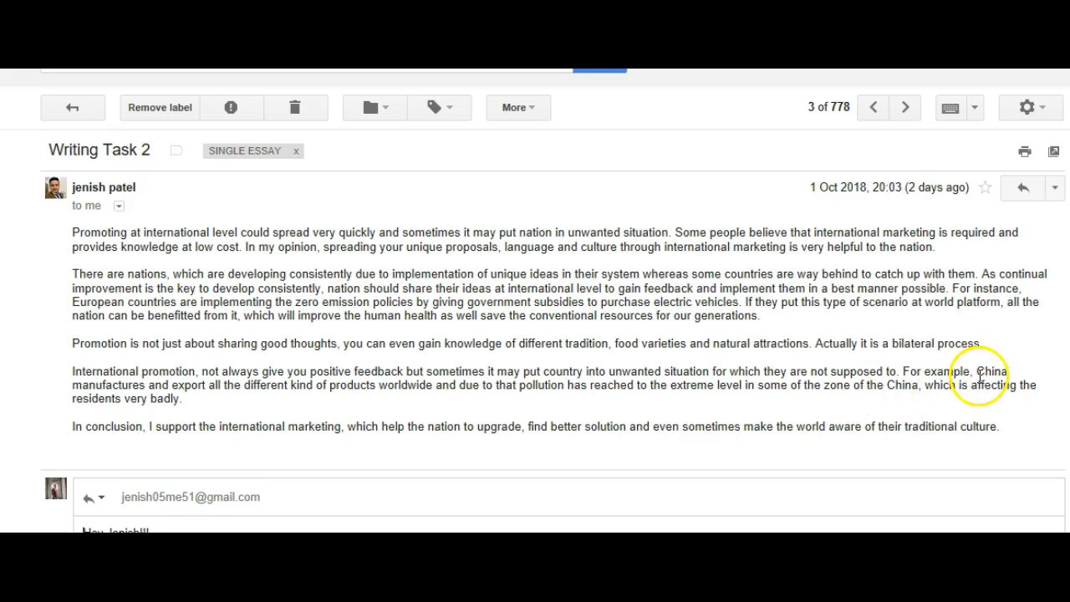
mouse_move(1036, 371)
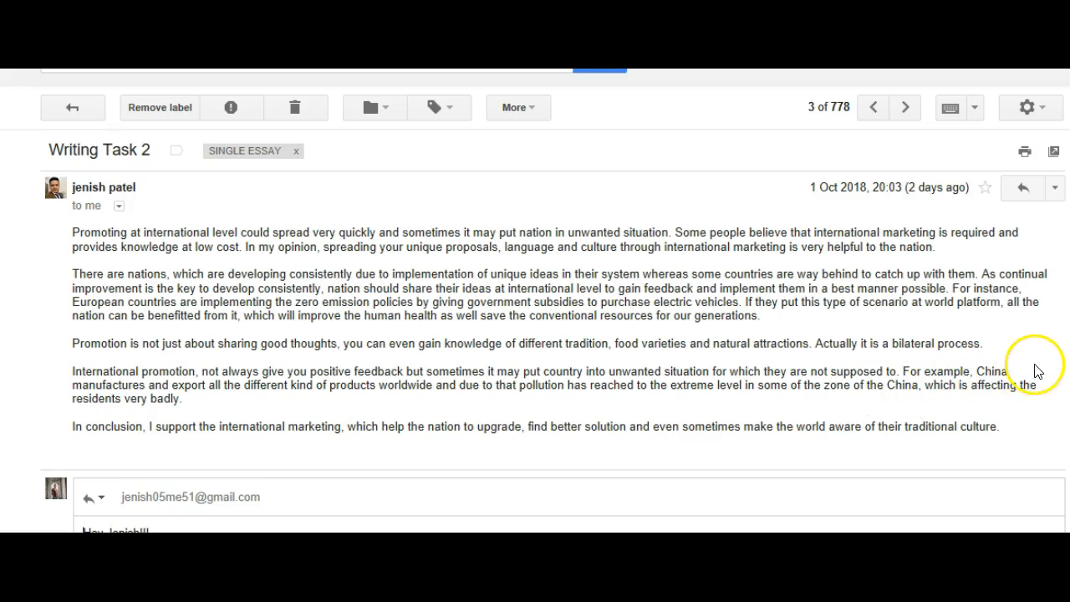
mouse_move(756, 378)
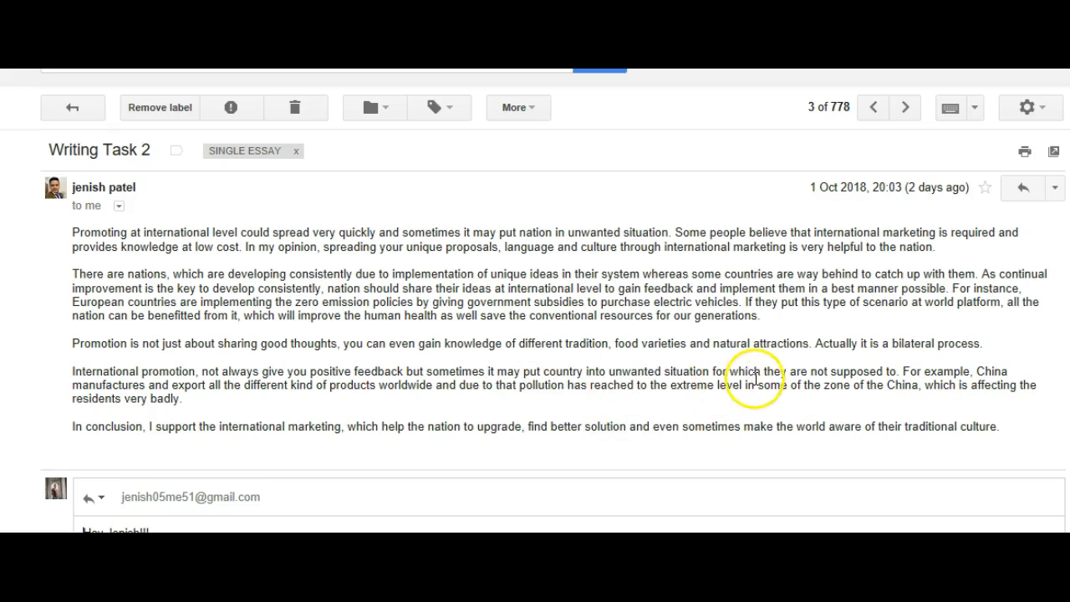
mouse_move(986, 374)
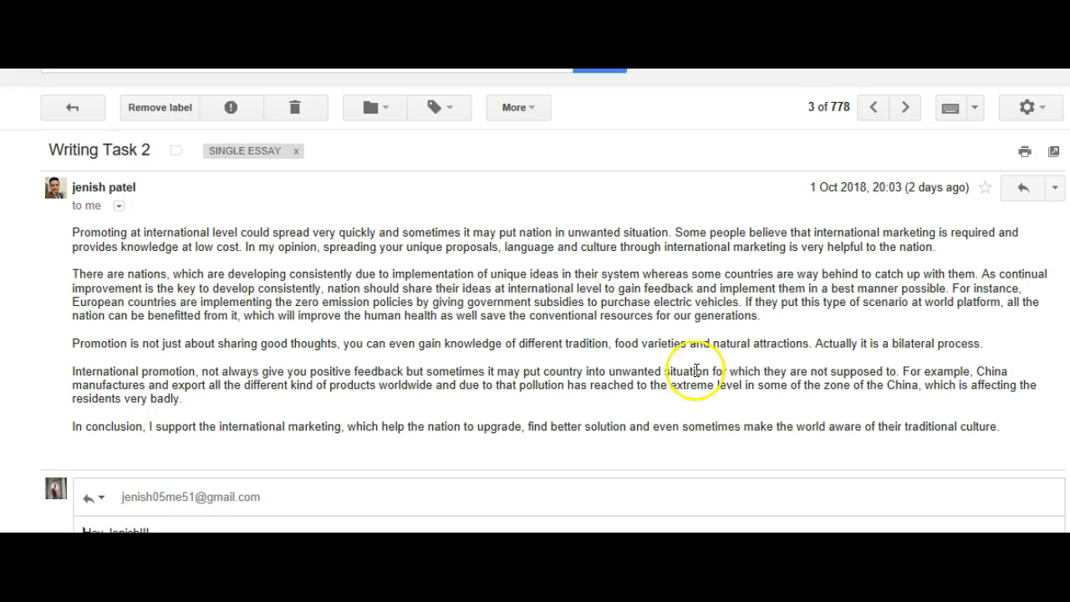
mouse_move(806, 361)
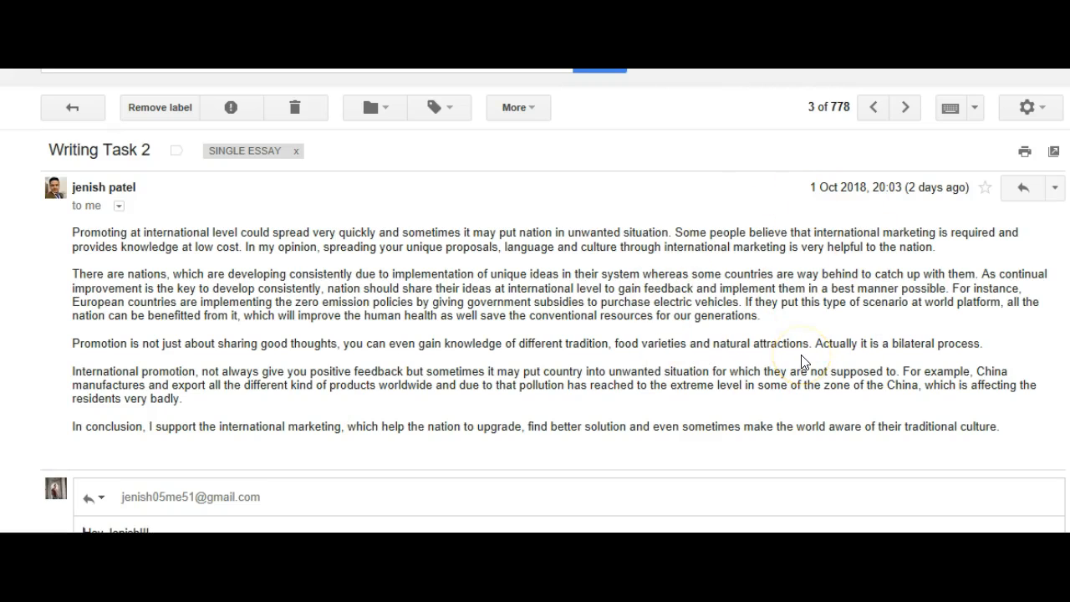
mouse_move(259, 406)
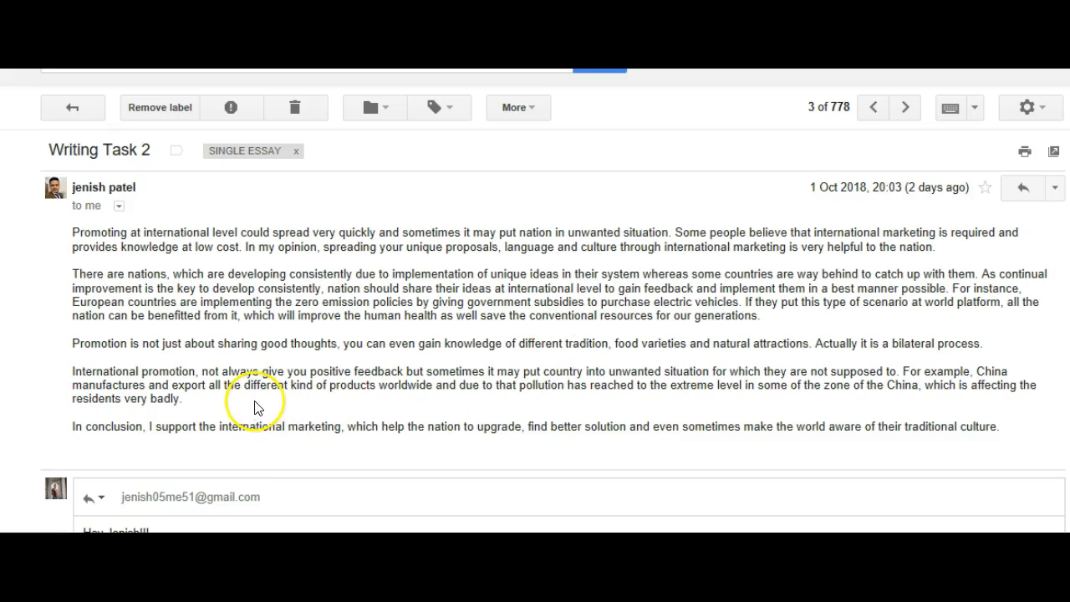
mouse_move(137, 401)
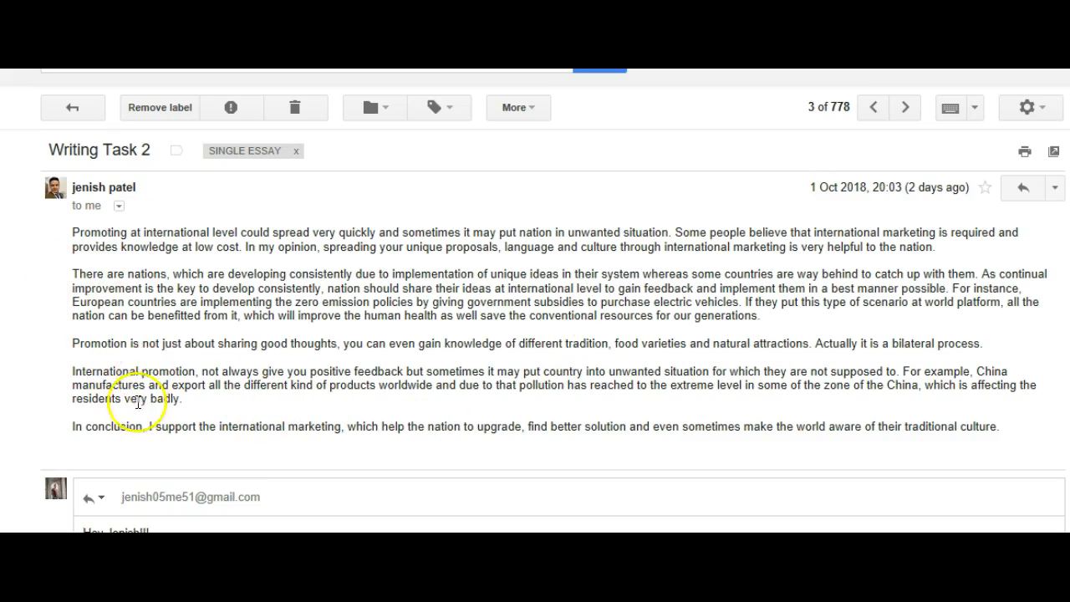
mouse_move(137, 341)
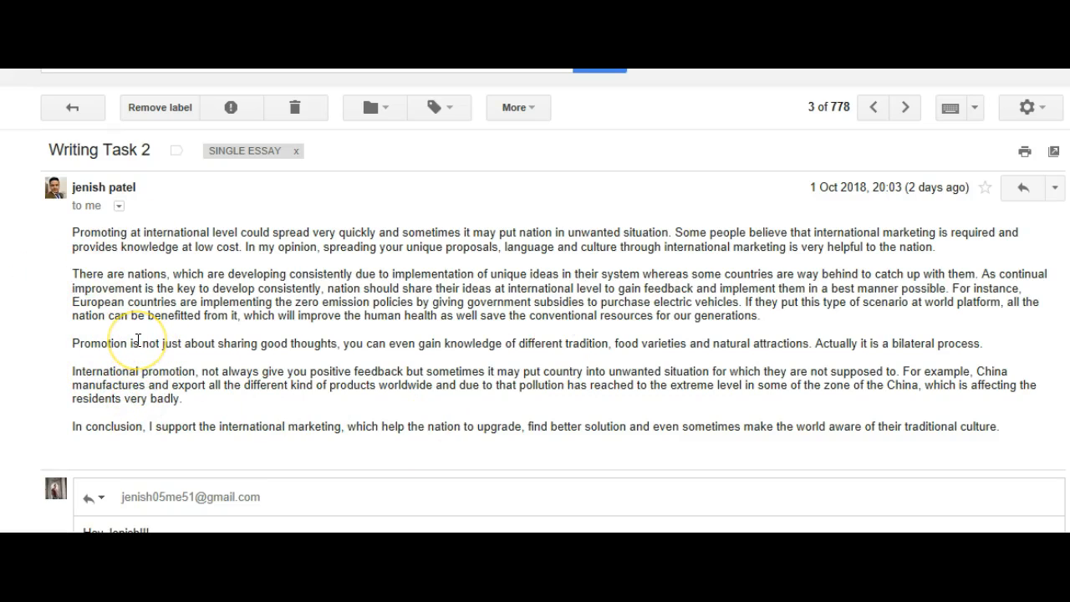